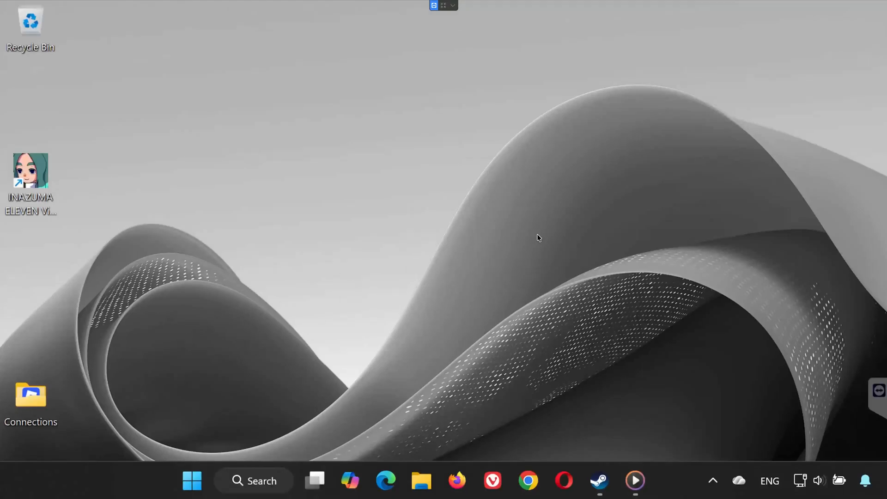
pyautogui.moveTo(775, 294)
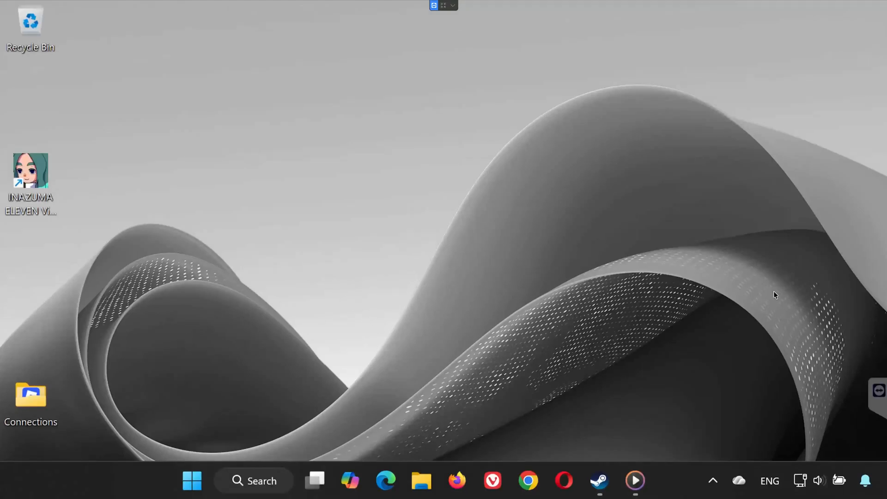
pyautogui.moveTo(297, 377)
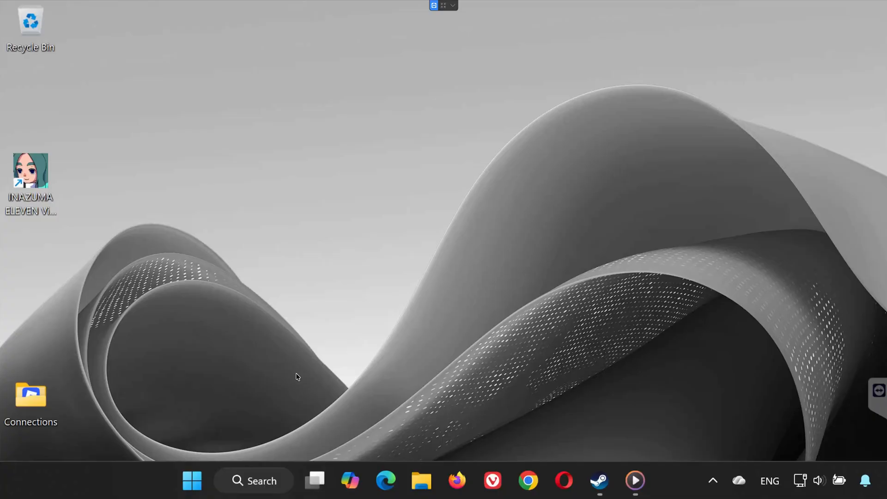
pyautogui.moveTo(494, 339)
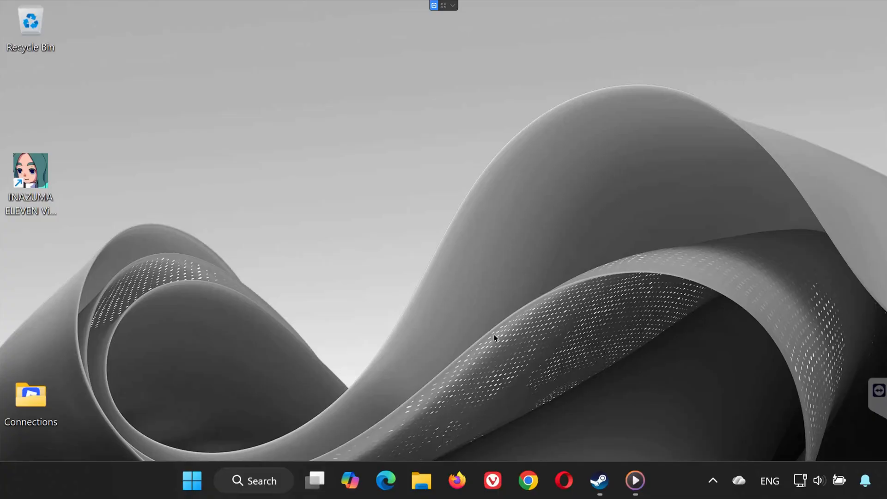
pyautogui.moveTo(574, 316)
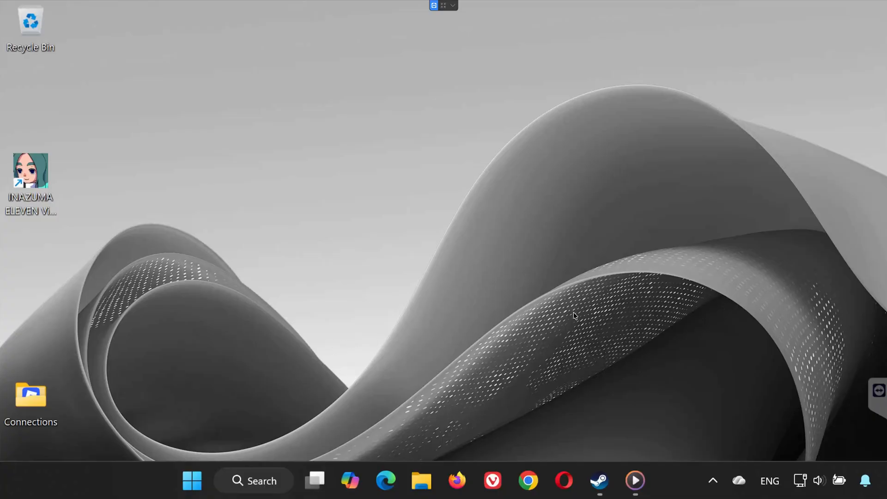
pyautogui.moveTo(531, 309)
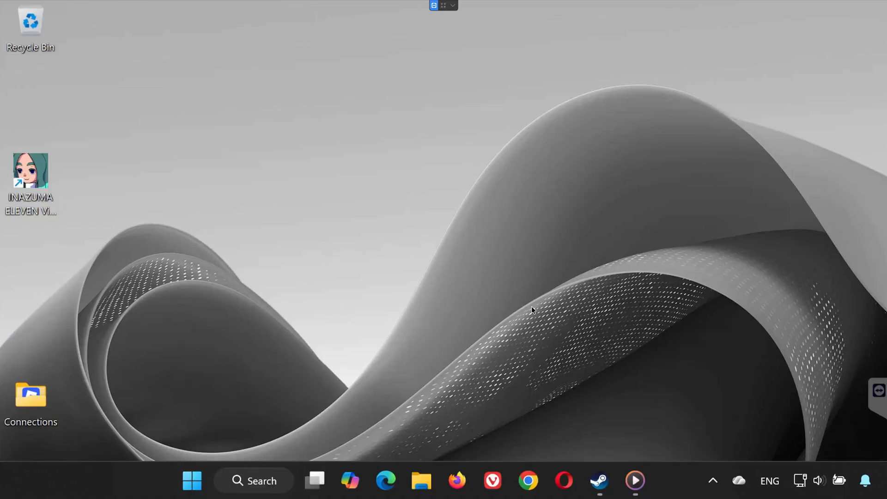
pyautogui.moveTo(637, 310)
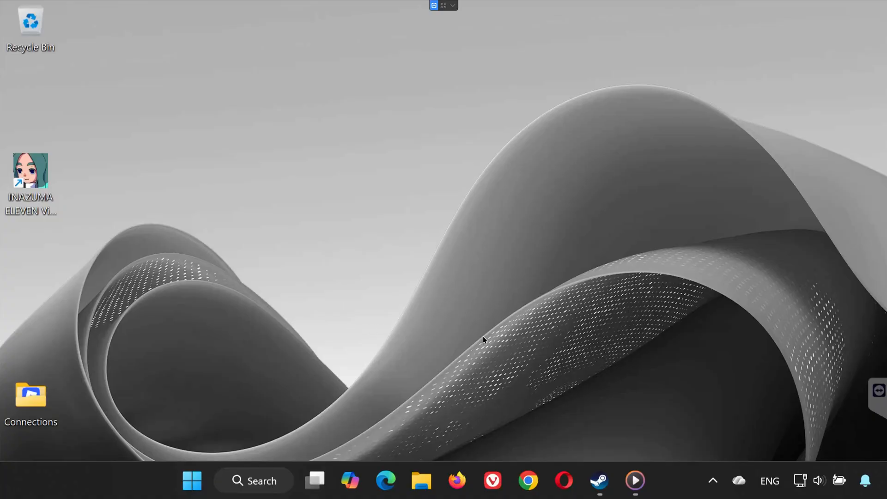
pyautogui.moveTo(523, 353)
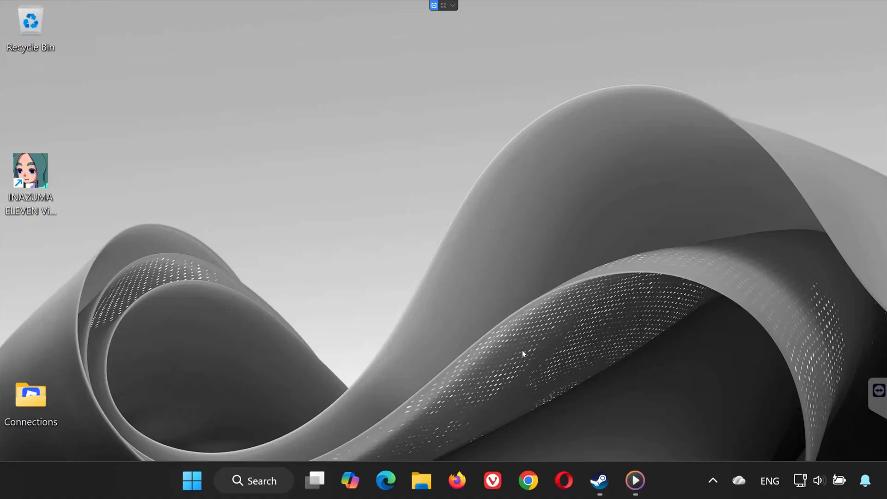
pyautogui.moveTo(599, 481)
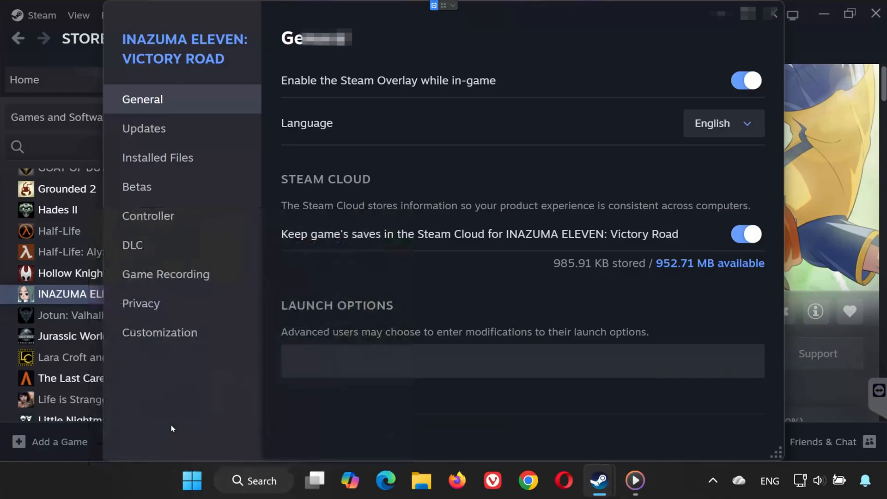
# Step: Run Verify integrity of game files for INAZUMA ELEVEN: Victory Road from Installed Files
pyautogui.click(158, 157)
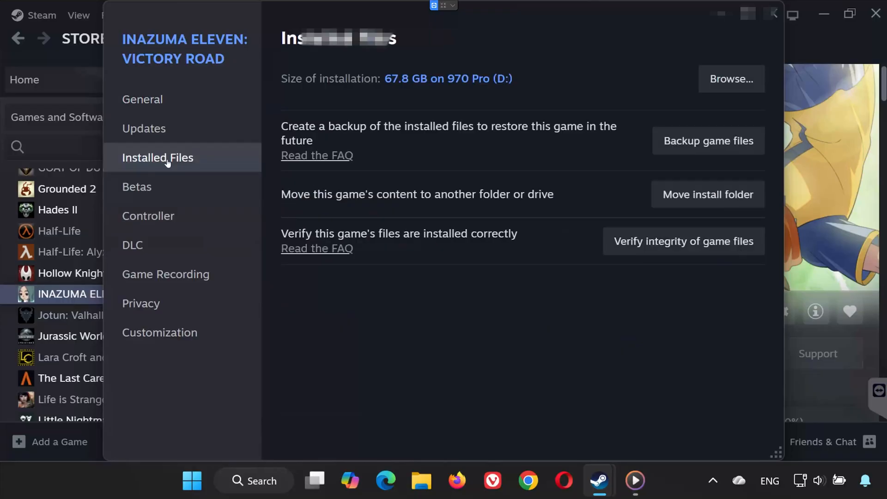
pyautogui.click(683, 240)
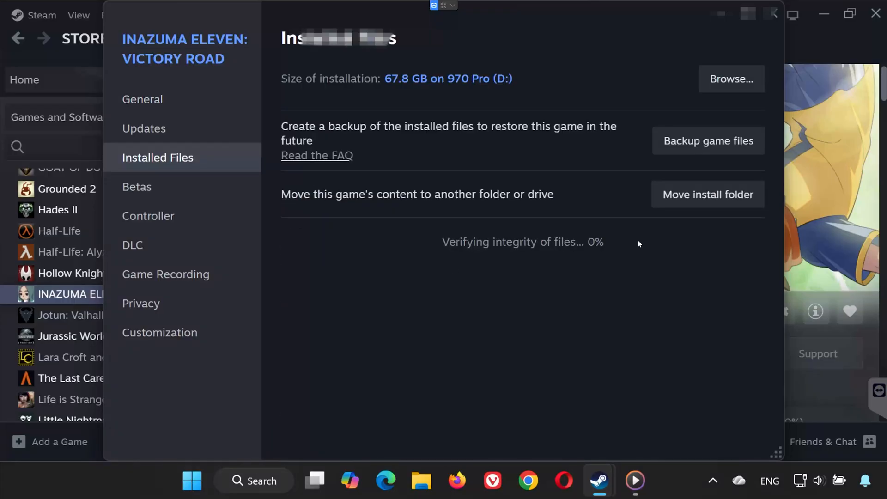
pyautogui.moveTo(423, 256)
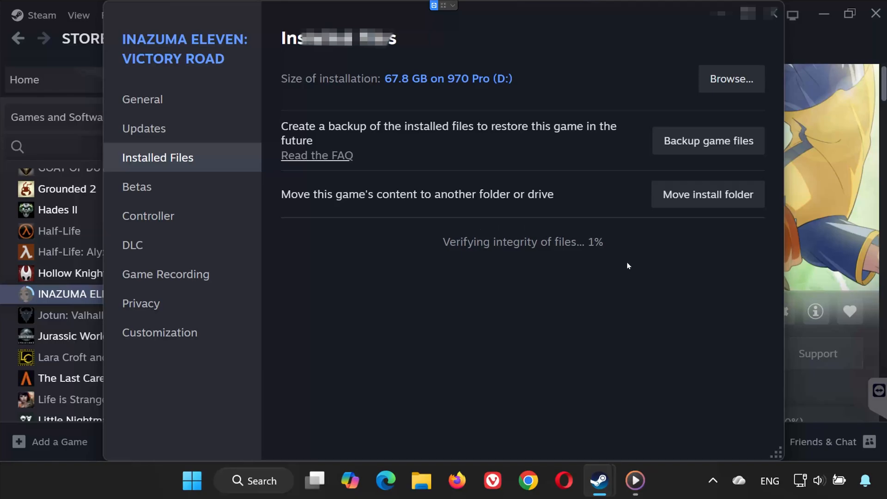
pyautogui.moveTo(603, 216)
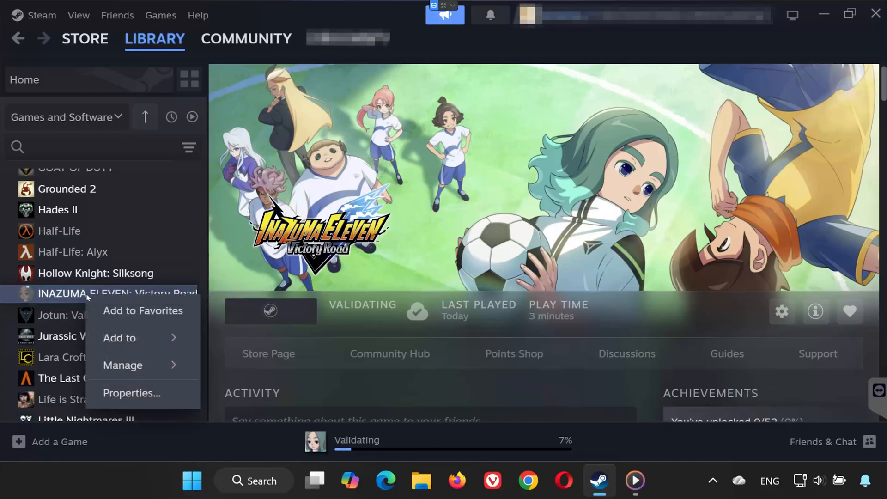
pyautogui.moveTo(119, 338)
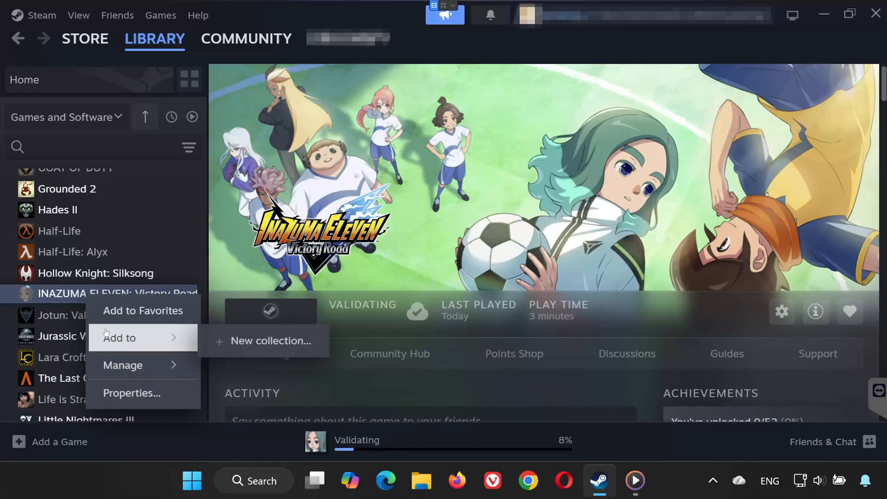
# Step: Browse the game's local install folder on drive D: from its Installed Files properties
pyautogui.click(132, 392)
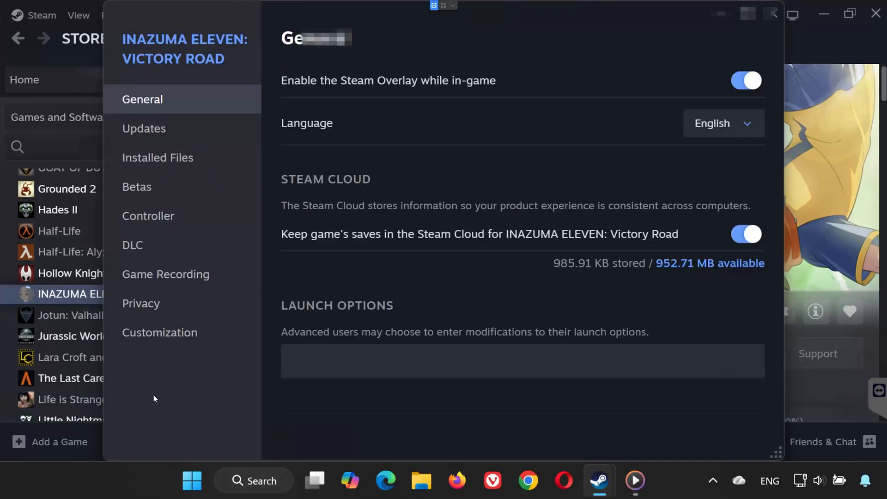
pyautogui.click(158, 157)
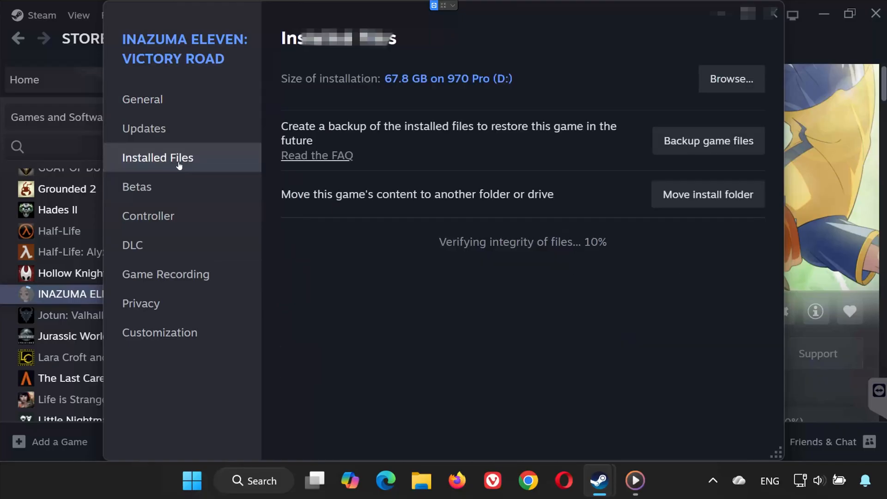
pyautogui.click(730, 79)
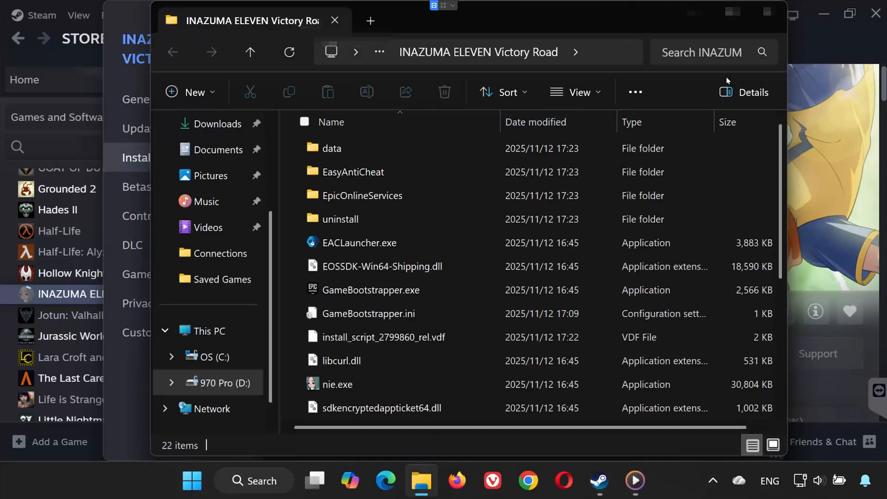
# Step: Enable 'Run this program as an administrator' in nie.exe's Compatibility properties
pyautogui.scroll(-3)
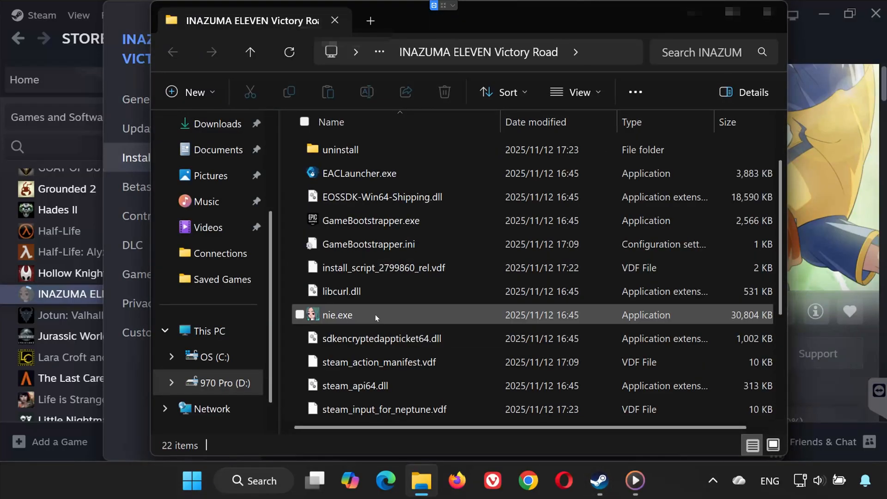
pyautogui.click(336, 316)
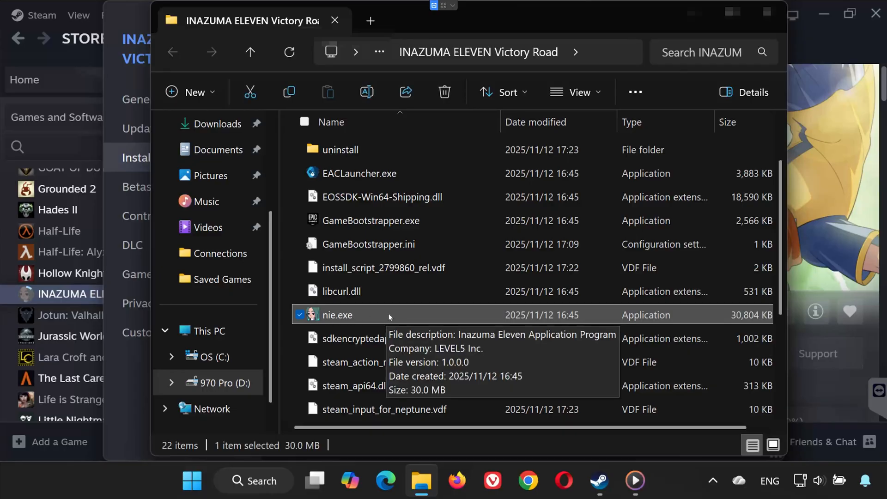
pyautogui.rightClick(336, 315)
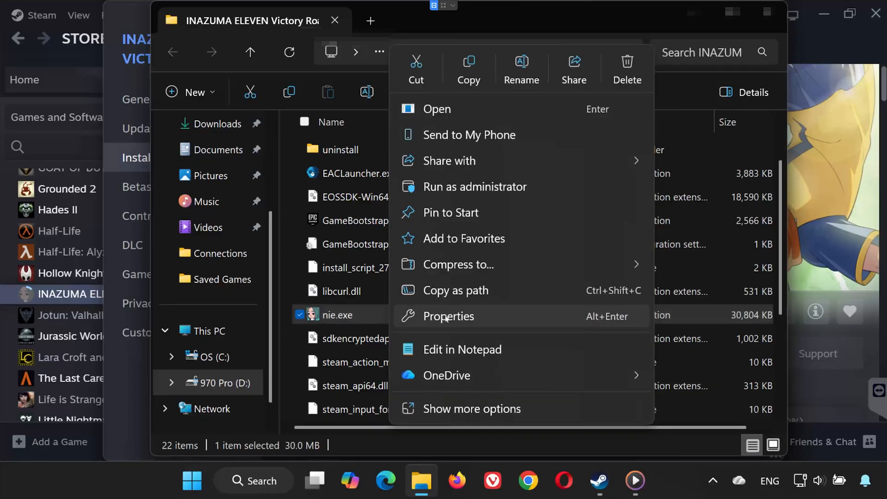
pyautogui.click(448, 316)
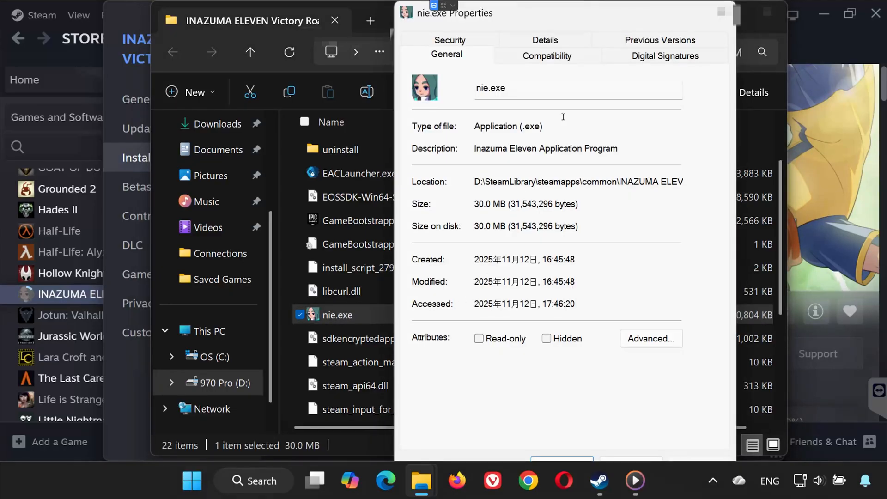
pyautogui.click(546, 55)
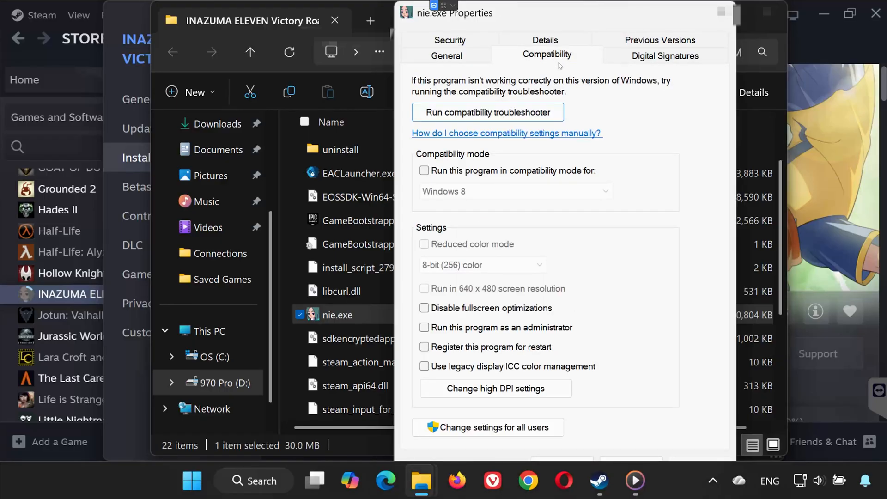
pyautogui.click(424, 327)
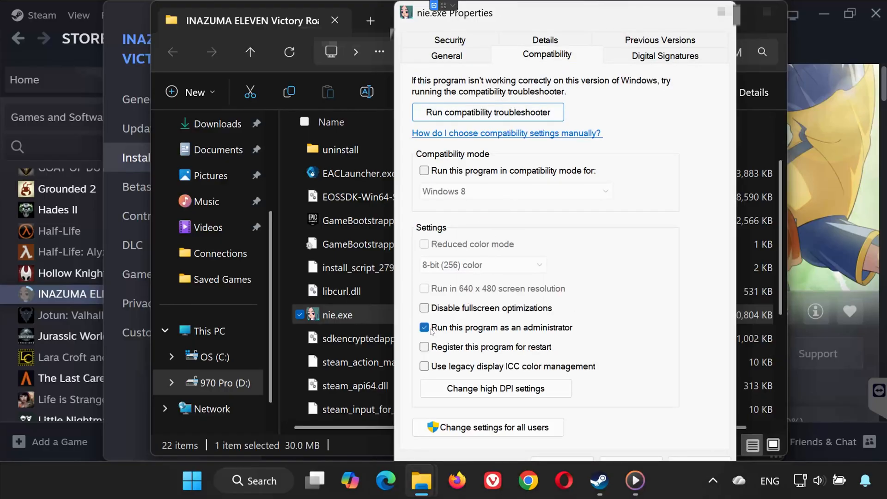
pyautogui.click(424, 308)
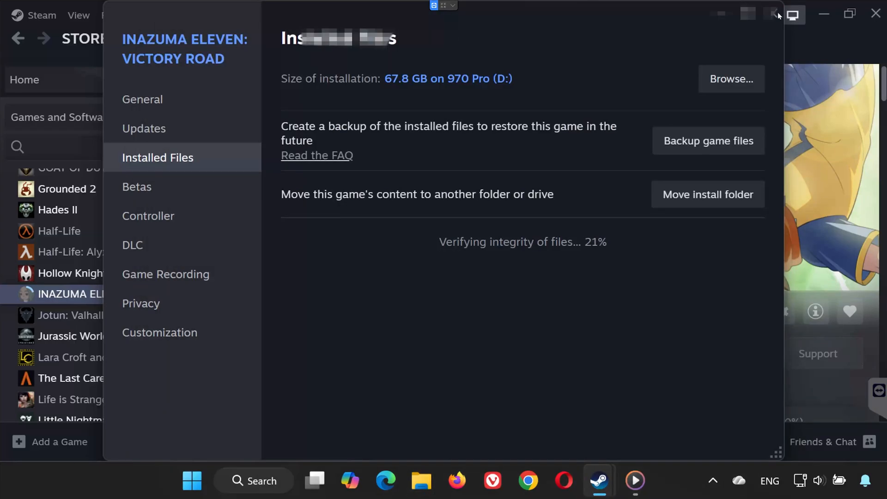
# Step: Minimize Steam and begin opening Device Manager from the taskbar
pyautogui.click(775, 13)
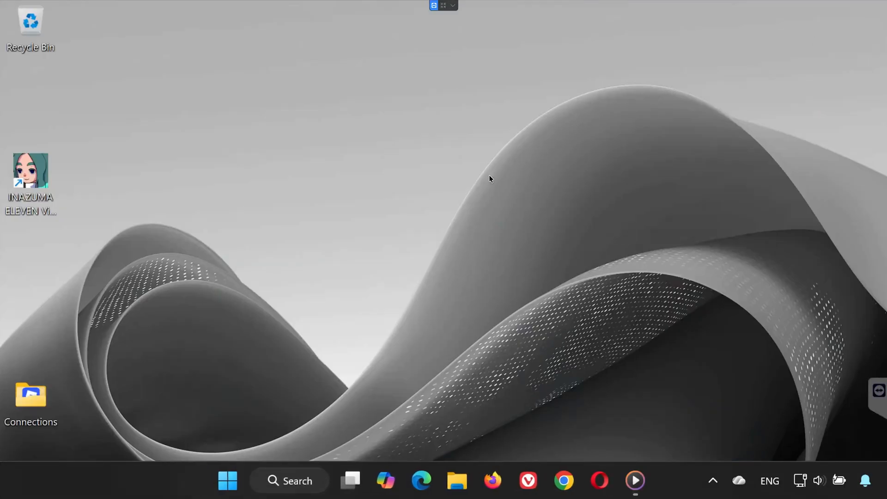
pyautogui.moveTo(704, 288)
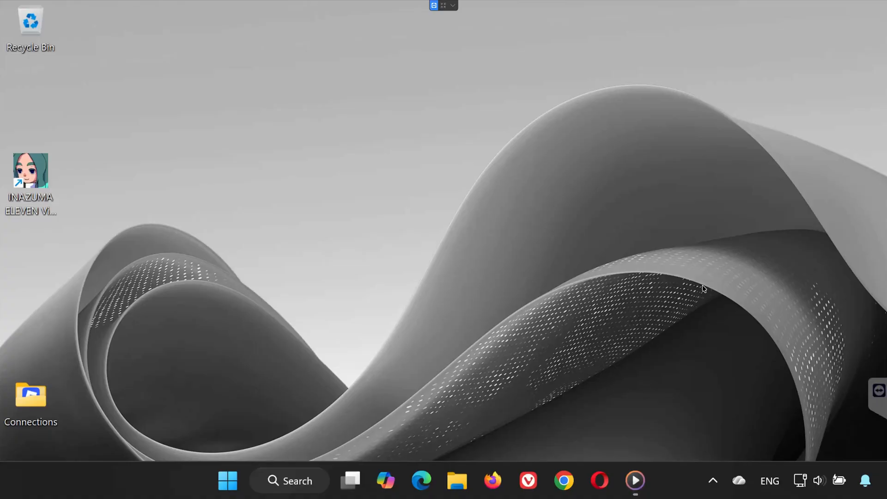
pyautogui.click(227, 480)
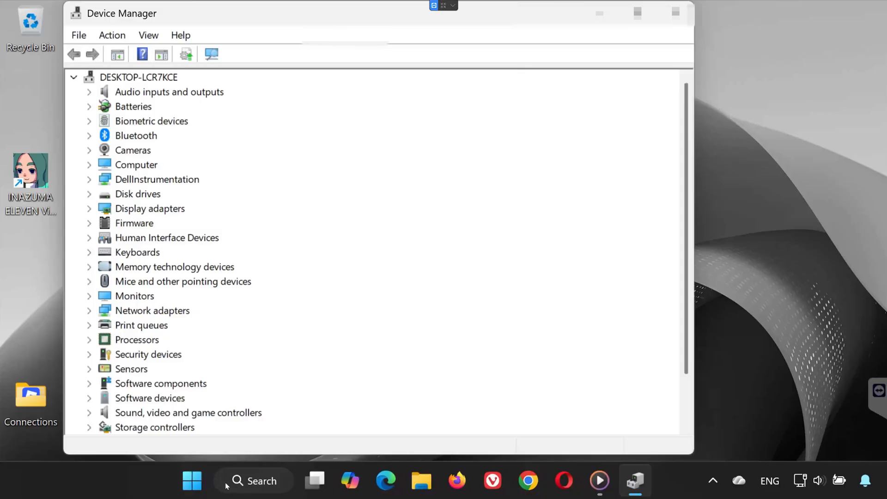
# Step: Search automatically for an updated NVIDIA GeForce RTX 2060 driver under Display adapters
pyautogui.click(89, 212)
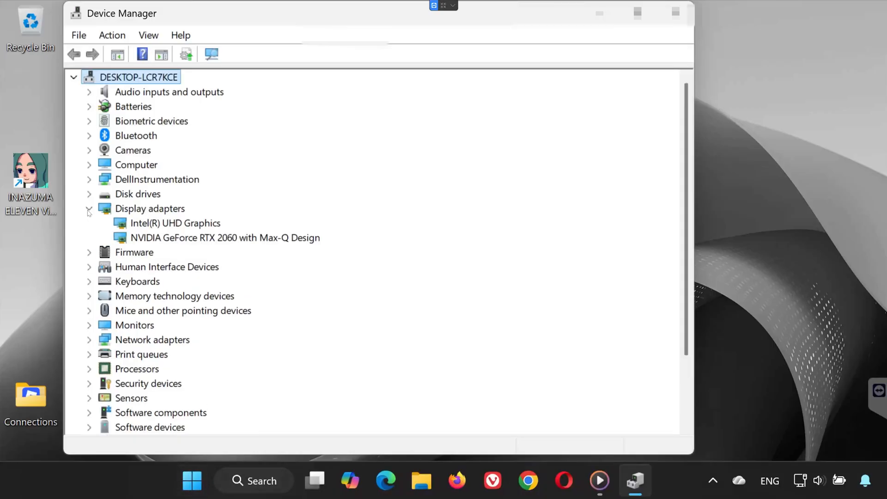
pyautogui.rightClick(224, 237)
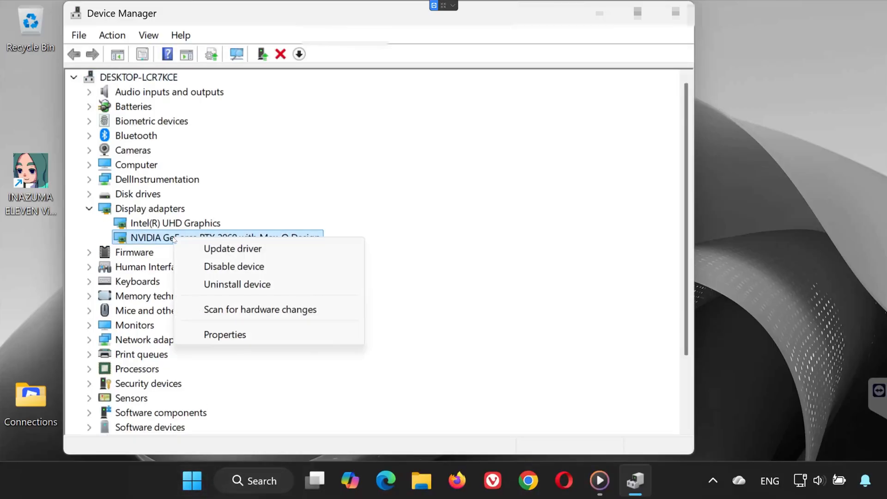
pyautogui.click(232, 248)
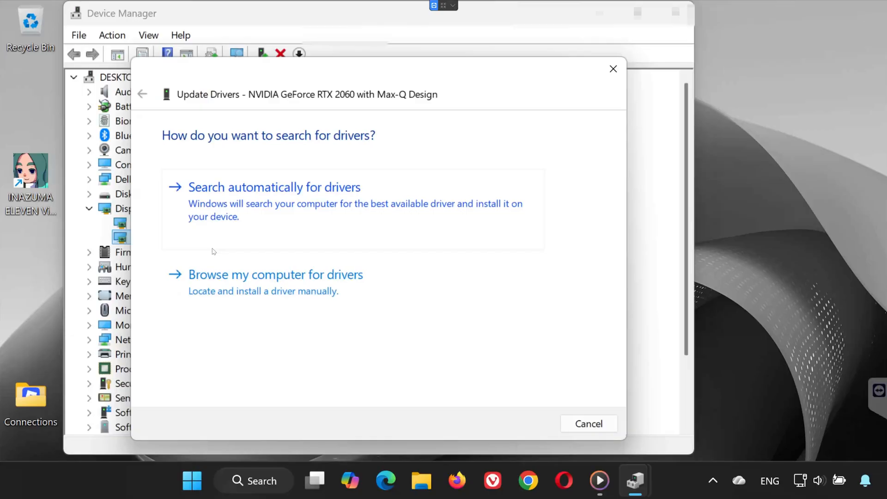
pyautogui.moveTo(327, 192)
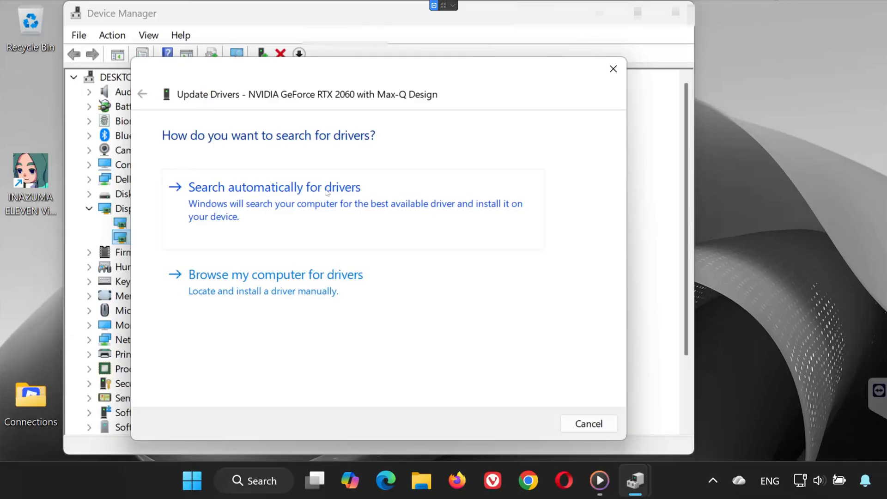
pyautogui.click(274, 188)
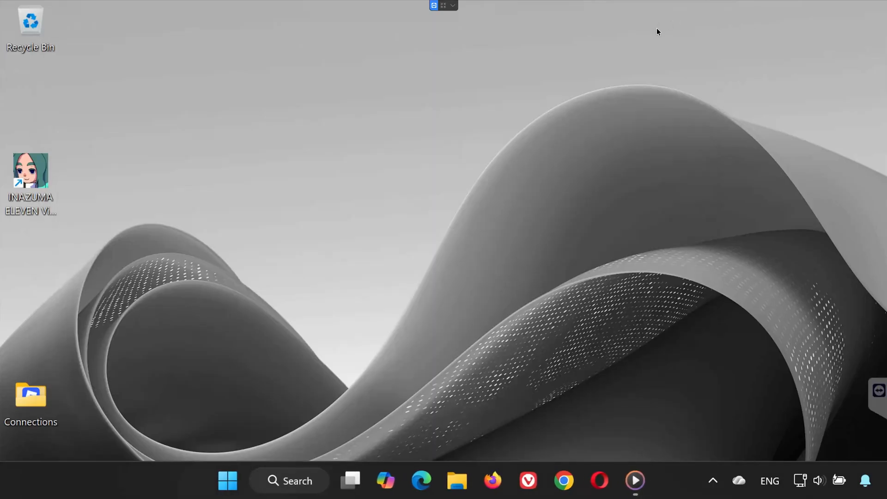
pyautogui.moveTo(143, 375)
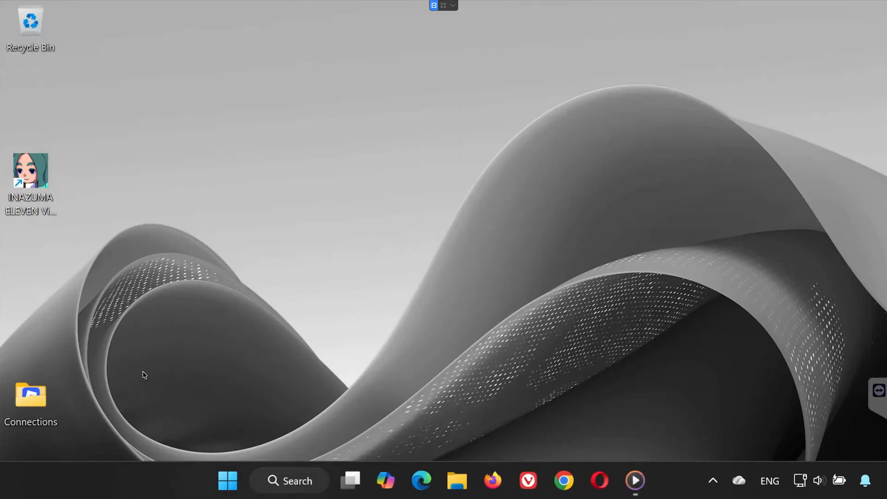
pyautogui.moveTo(213, 383)
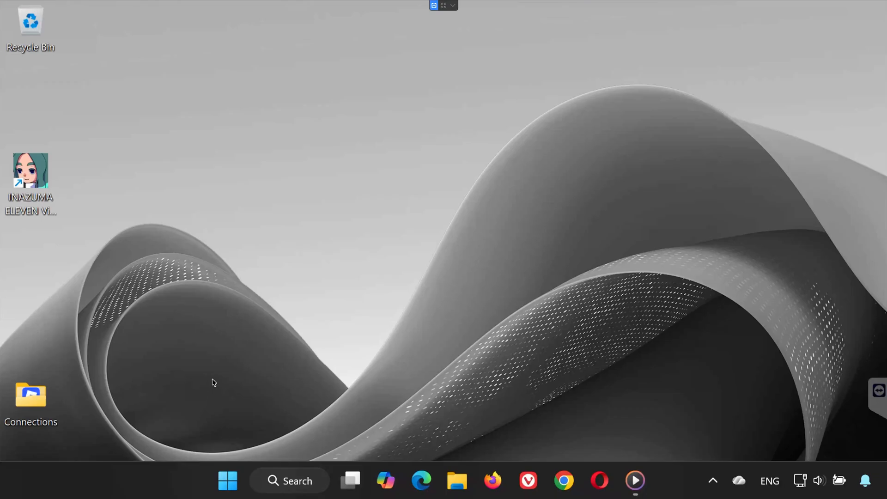
# Step: Open Windows Start search from the taskbar
pyautogui.click(228, 481)
pyautogui.write('nvid')
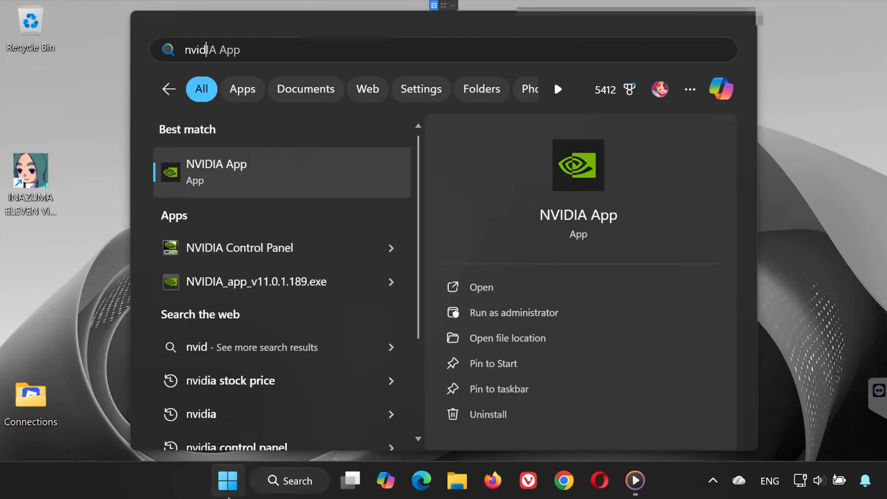
# Step: Select NVIDIA App from the Start search results
pyautogui.click(480, 287)
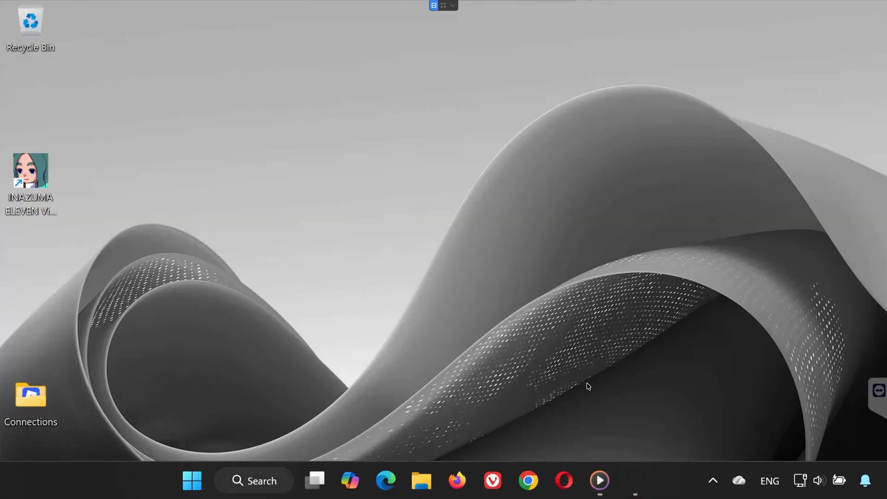
# Step: Get the VC_redist installers onto the desktop and select the x64 one
pyautogui.click(456, 481)
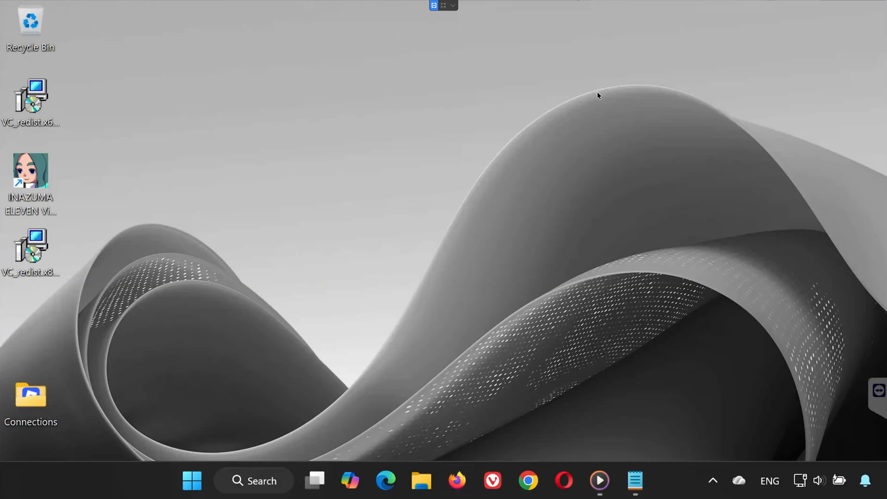
pyautogui.click(31, 96)
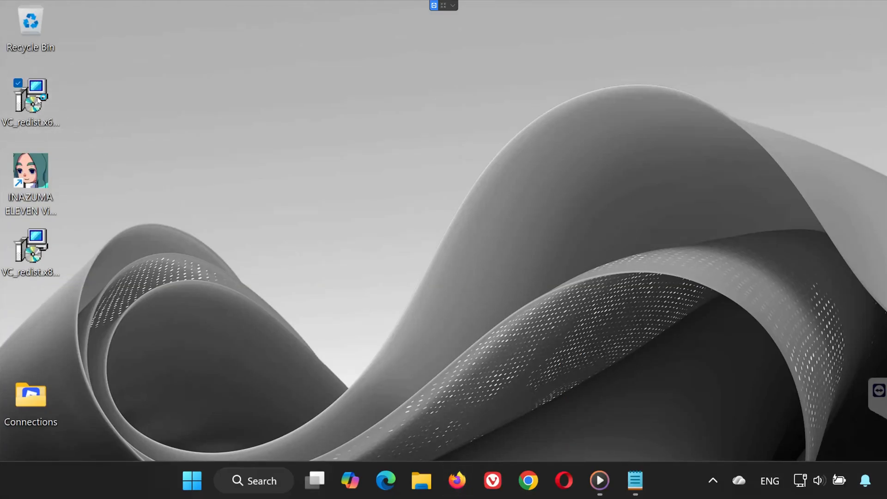
# Step: Install the x64 Visual C++ redistributable, then launch VC_redist.x86 and accept its license
pyautogui.doubleClick(31, 101)
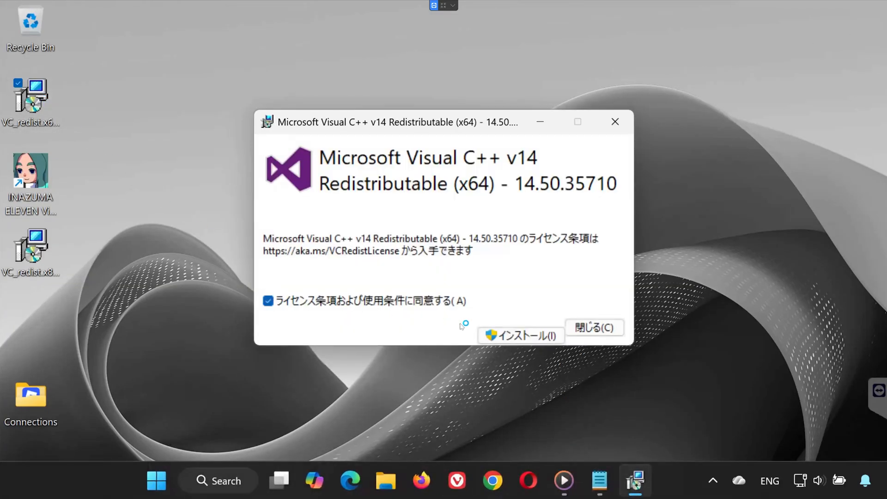
pyautogui.click(519, 335)
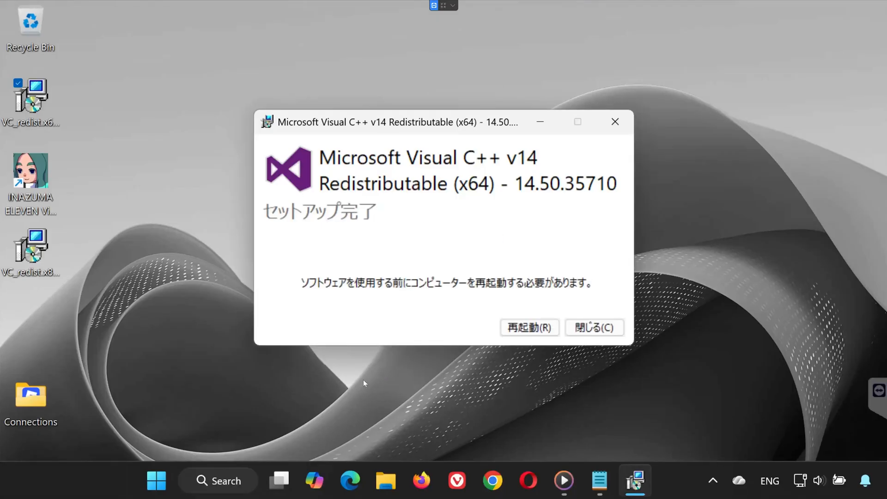
pyautogui.click(593, 327)
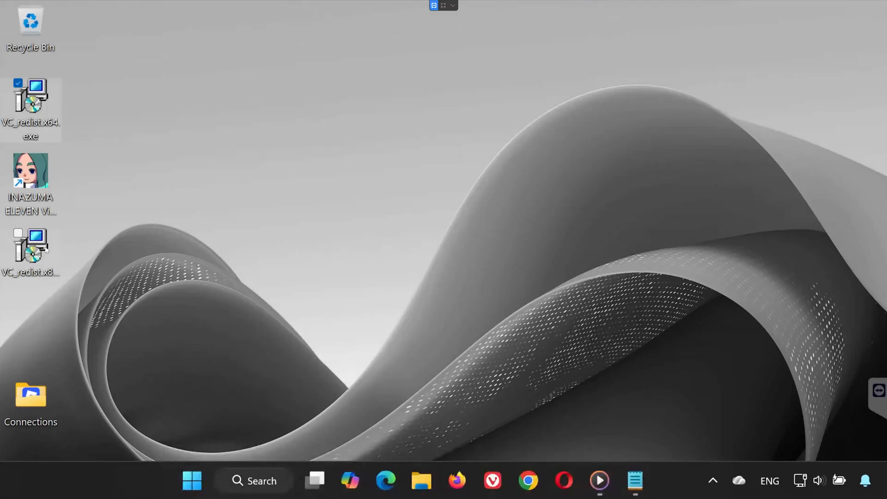
pyautogui.doubleClick(30, 245)
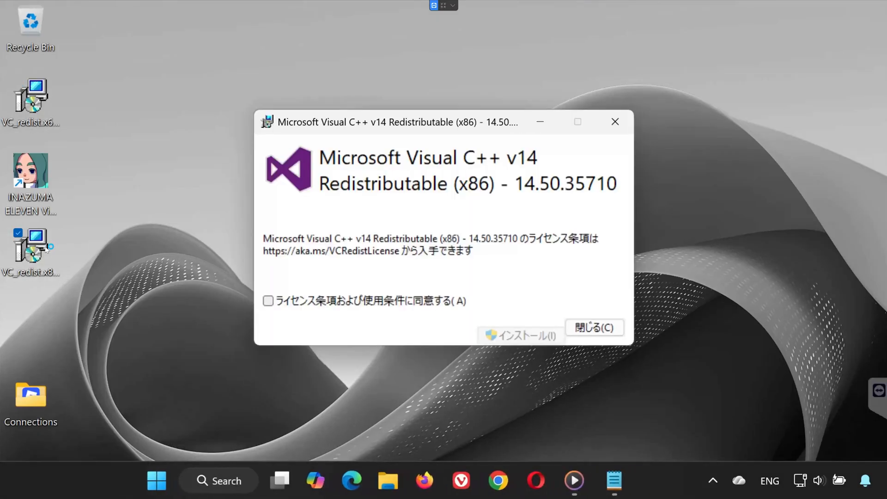
pyautogui.click(518, 334)
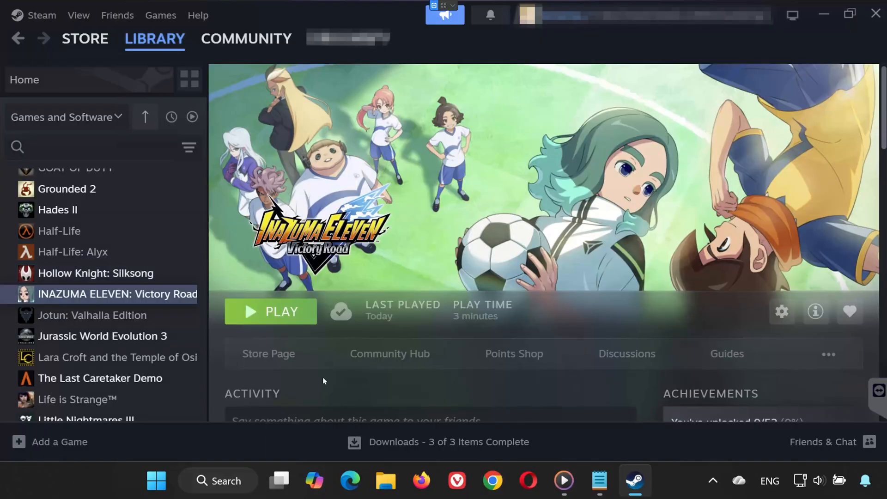
# Step: Press PLAY on INAZUMA ELEVEN: Victory Road's Steam library page
pyautogui.click(270, 311)
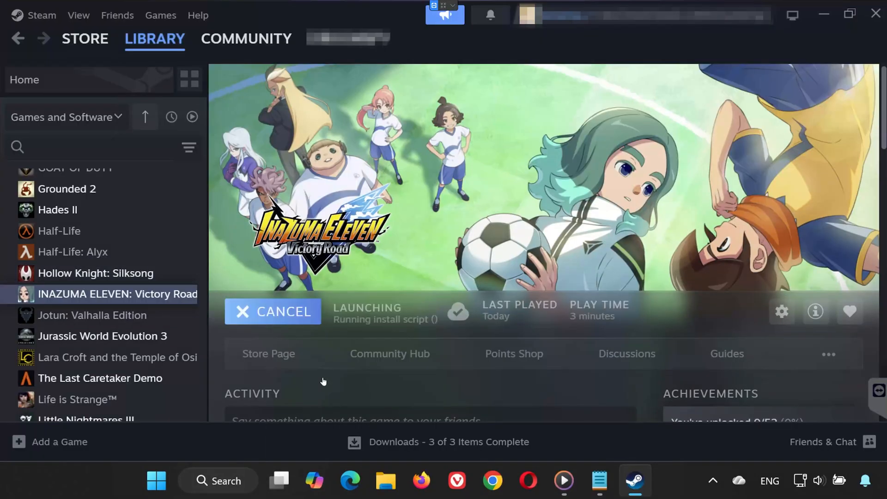